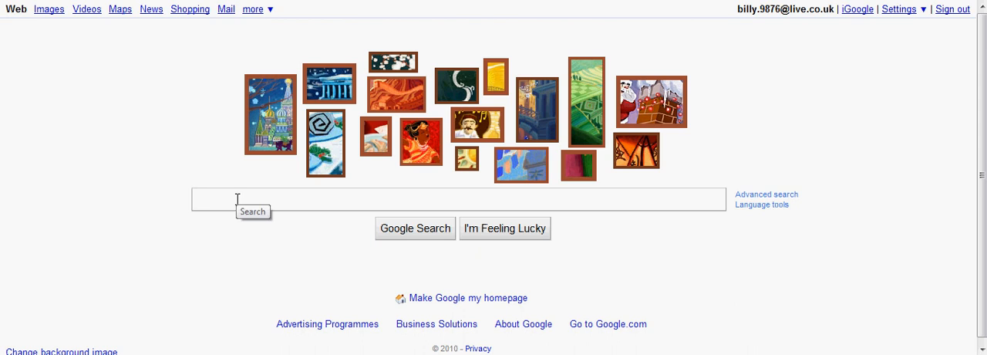
left_click(458, 199)
type("www.minecra")
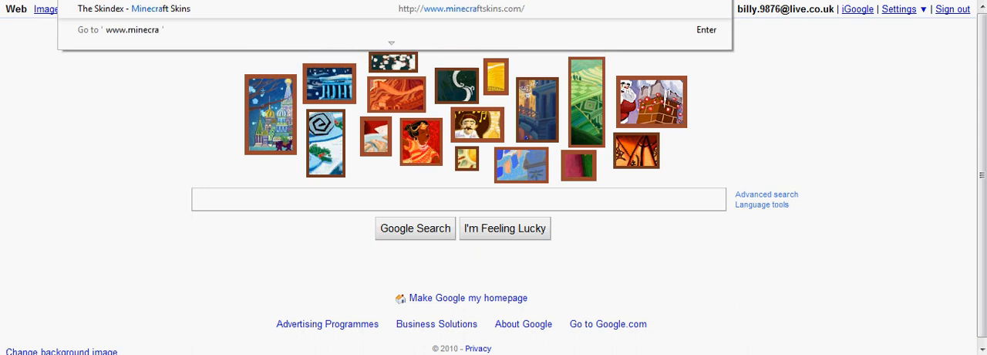
type("ft")
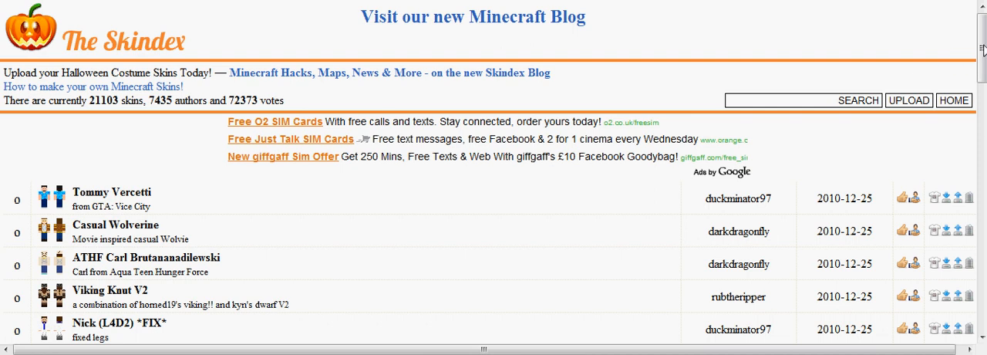
scroll("down", 3)
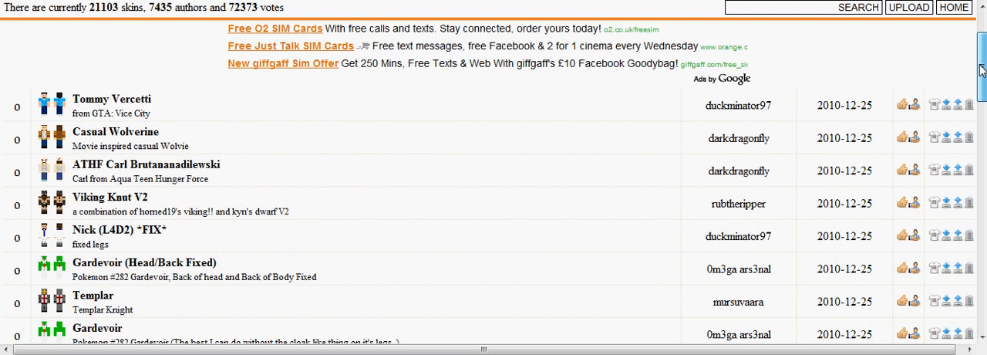
scroll("down", 3)
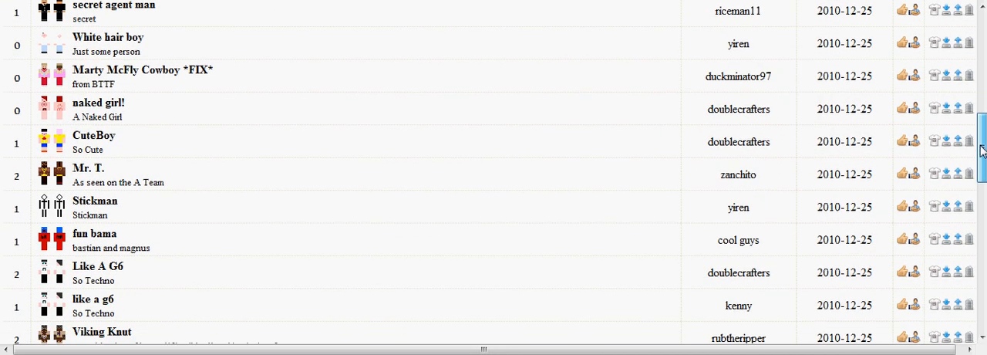
scroll("down", 3)
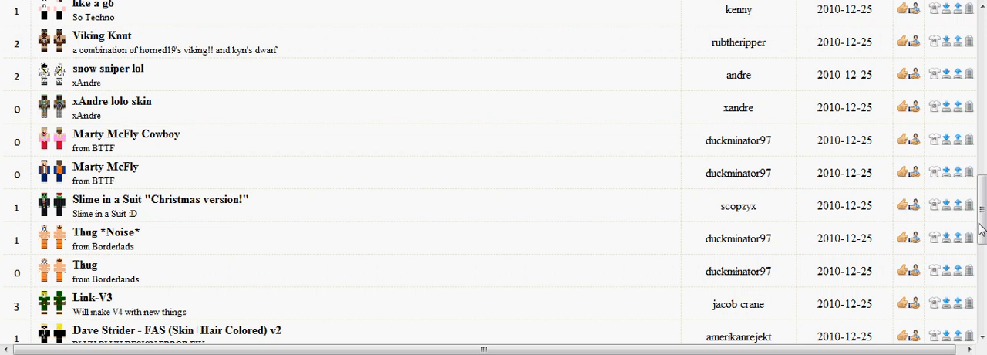
scroll("up", 3)
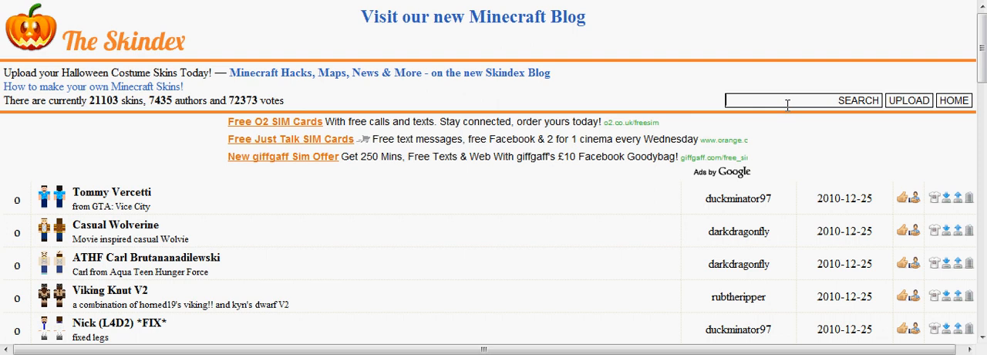
Search The Skindex for 'Creeper' and scroll through the creeper skin results.
type("Cree")
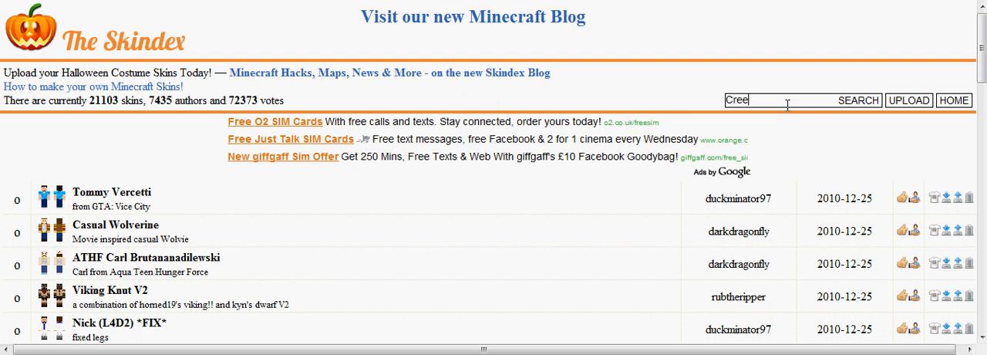
type("per")
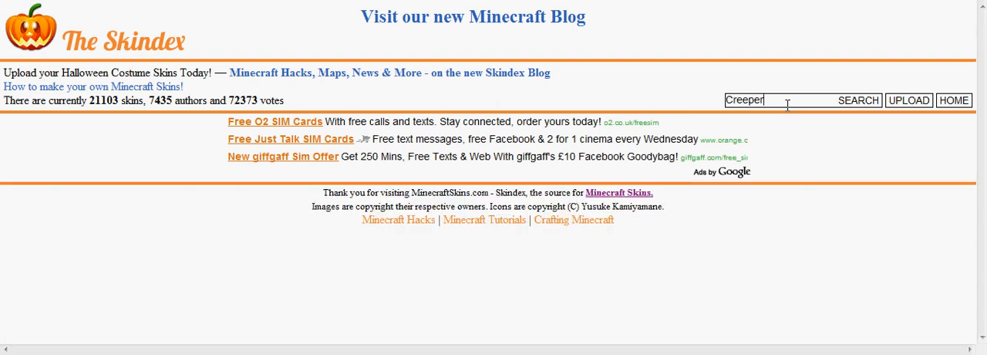
left_click(858, 100)
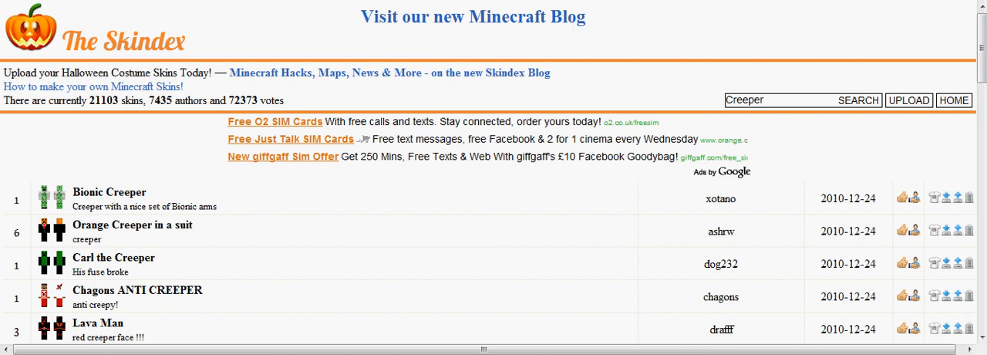
scroll("down", 3)
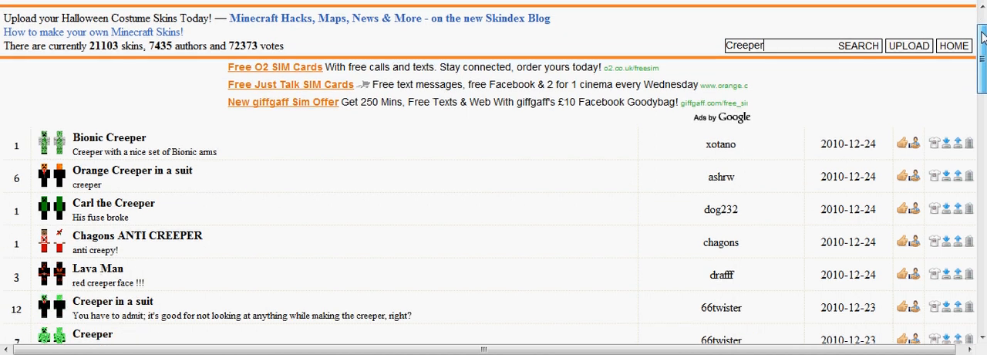
scroll("down", 3)
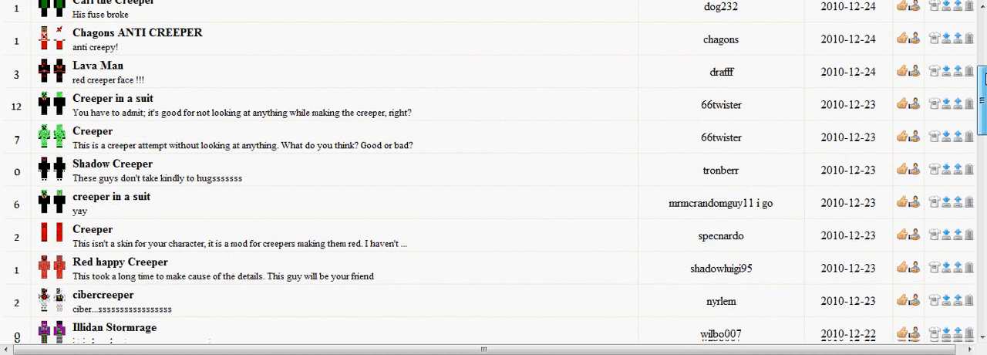
scroll("down", 3)
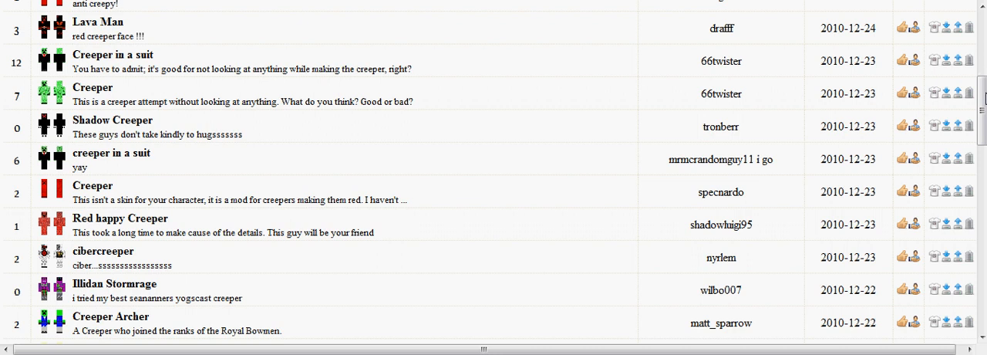
scroll("down", 3)
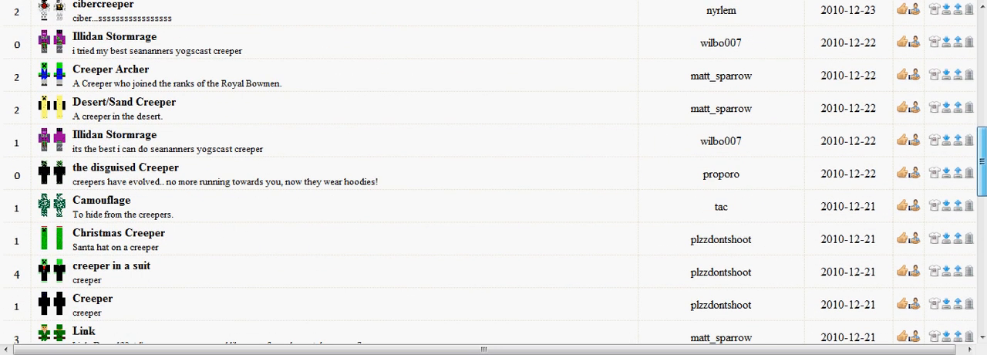
scroll("down", 3)
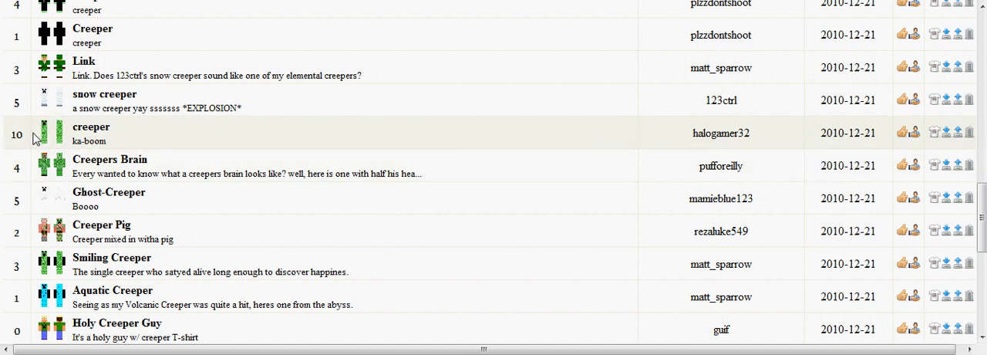
mouse_move(870, 127)
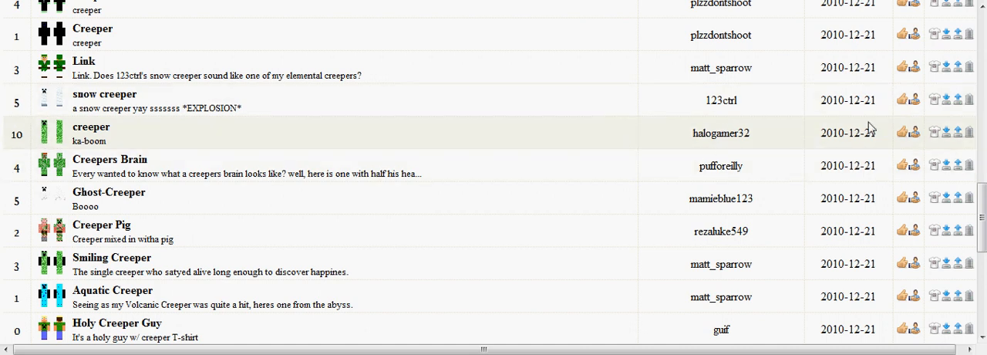
mouse_move(947, 143)
type("www.min")
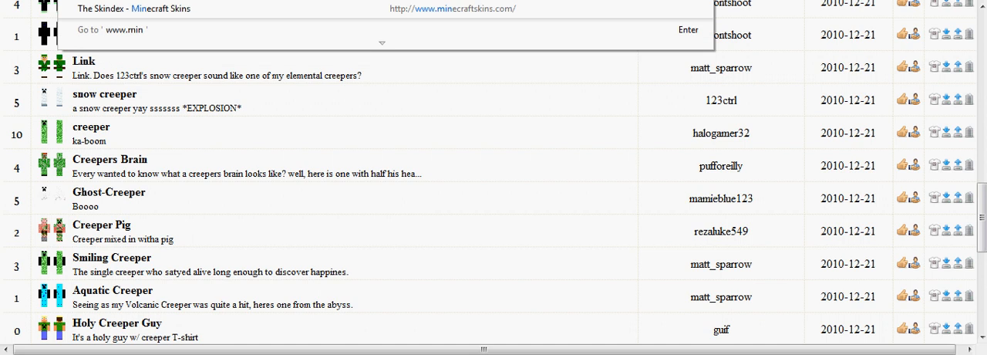
type("ecraf")
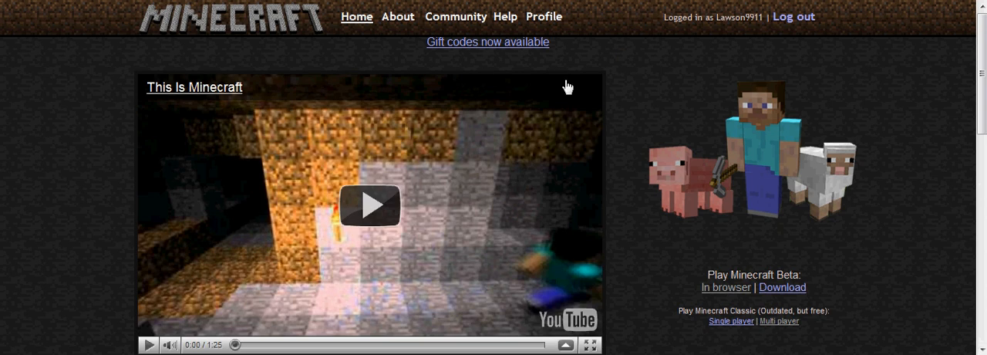
mouse_move(676, 179)
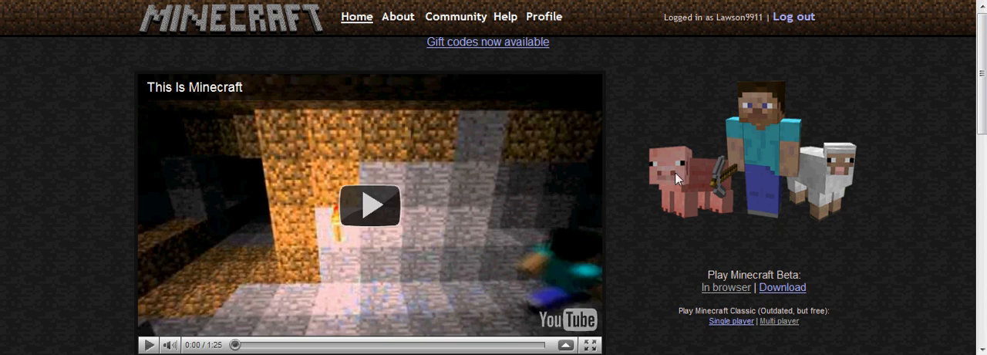
mouse_move(793, 16)
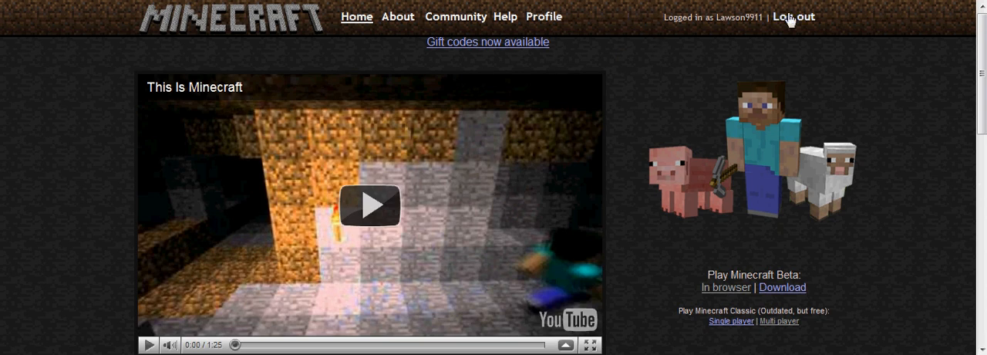
mouse_move(792, 17)
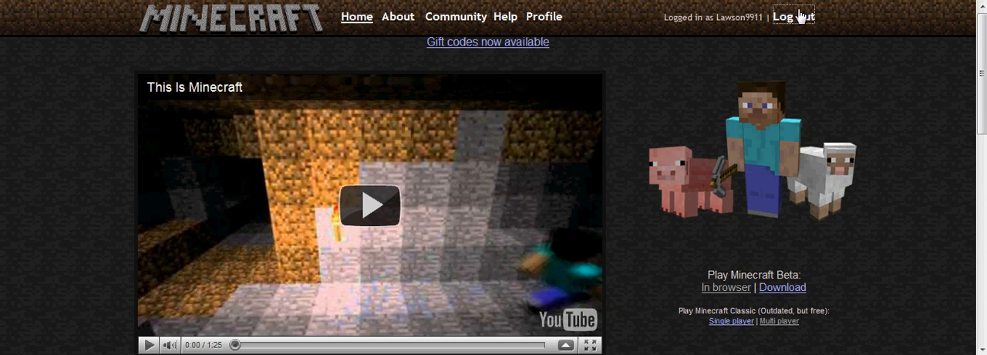
Sign out, then log back in to Minecraft.net as Lawson9911.
left_click(791, 16)
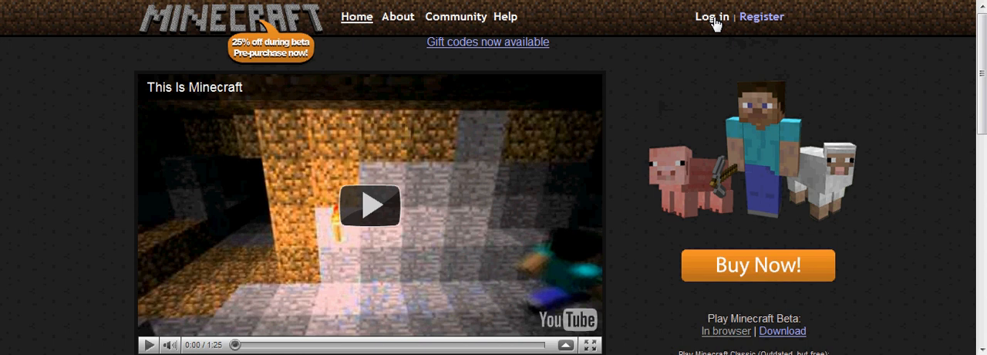
left_click(710, 16)
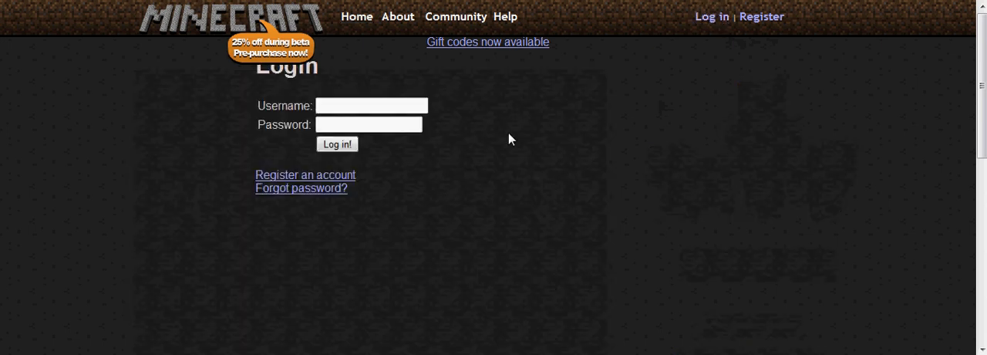
mouse_move(522, 16)
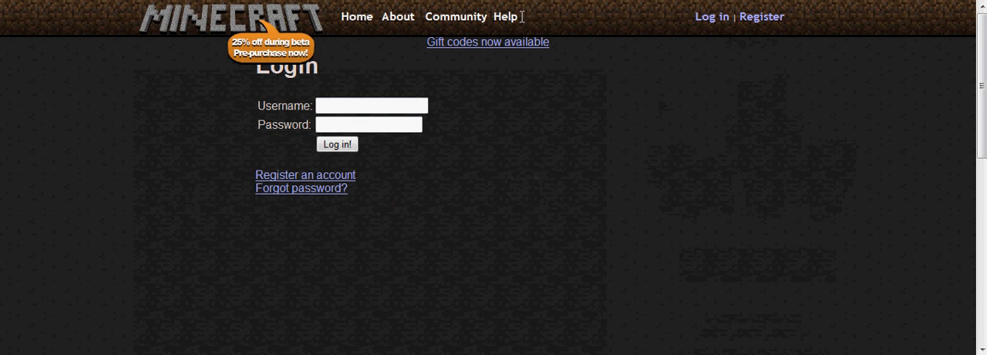
mouse_move(385, 26)
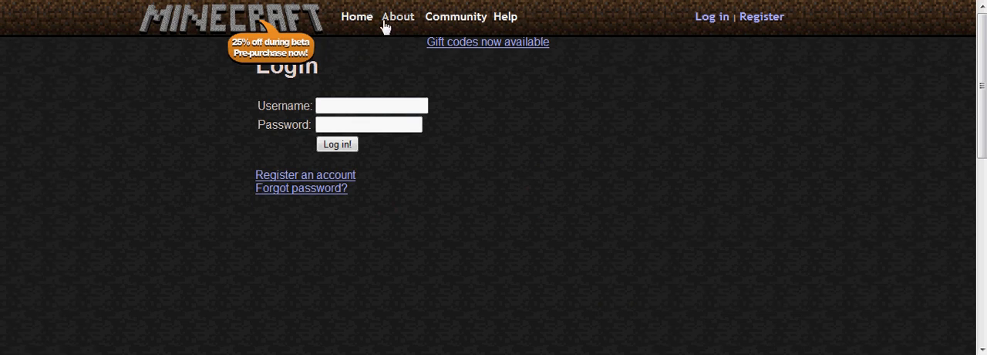
mouse_move(448, 16)
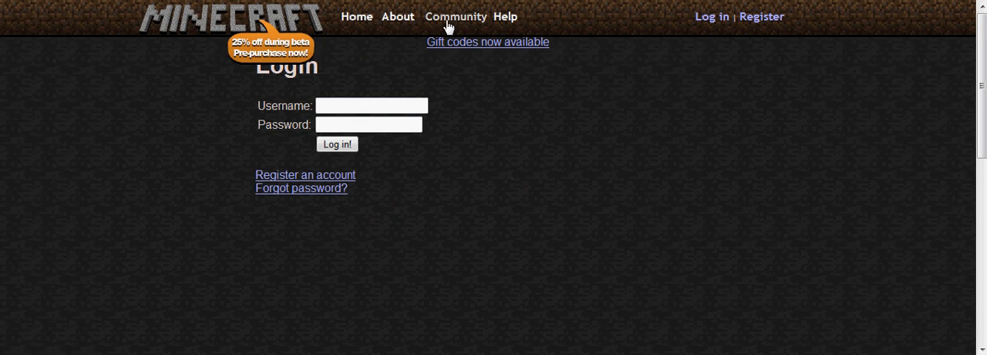
mouse_move(440, 21)
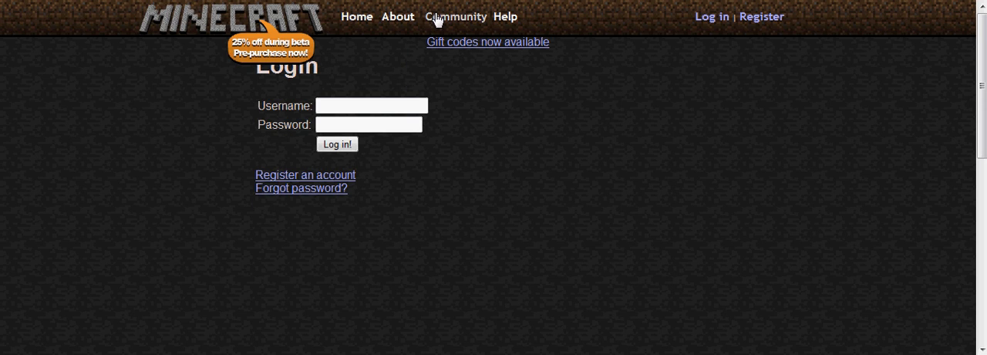
mouse_move(390, 123)
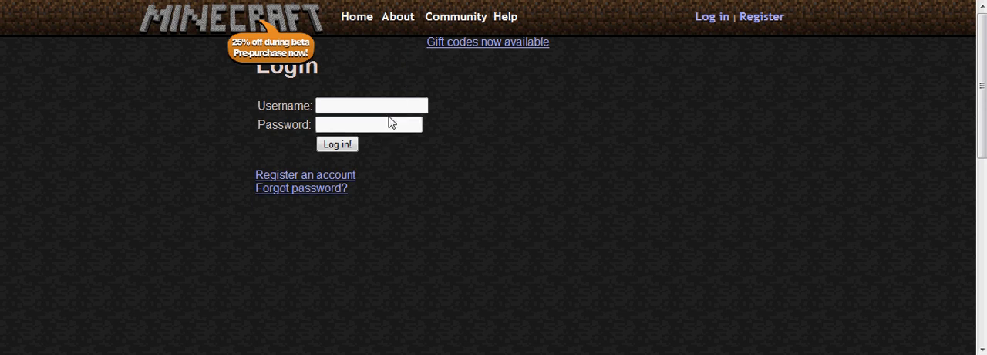
left_click(371, 106)
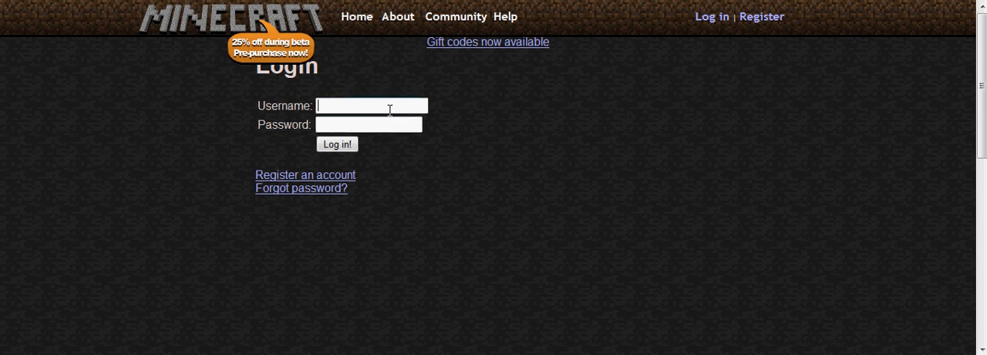
type("Lawson9911")
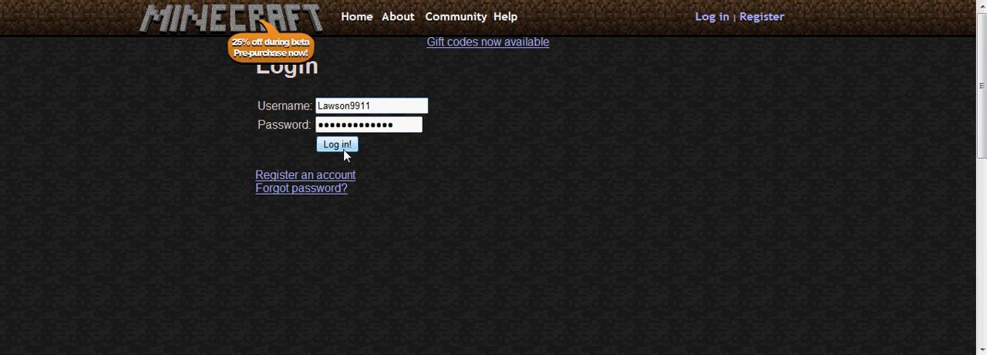
left_click(336, 144)
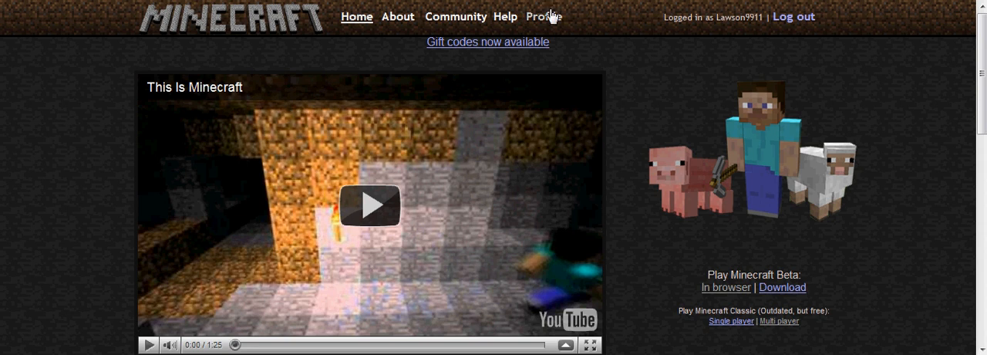
Open the Profile page and start browsing for a new skin file.
left_click(369, 205)
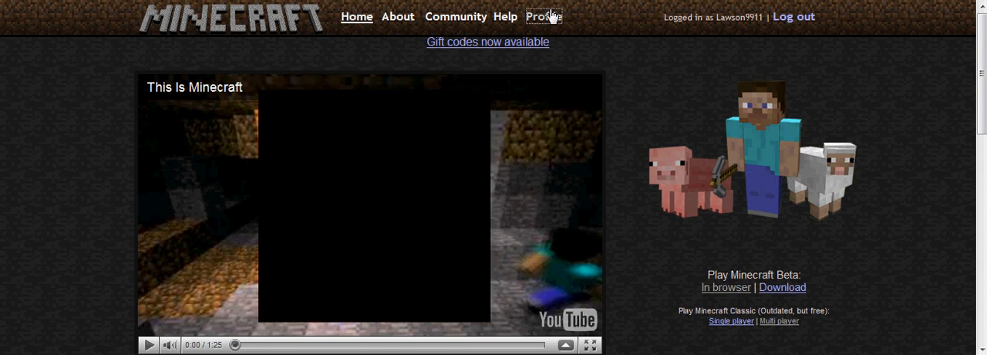
left_click(543, 16)
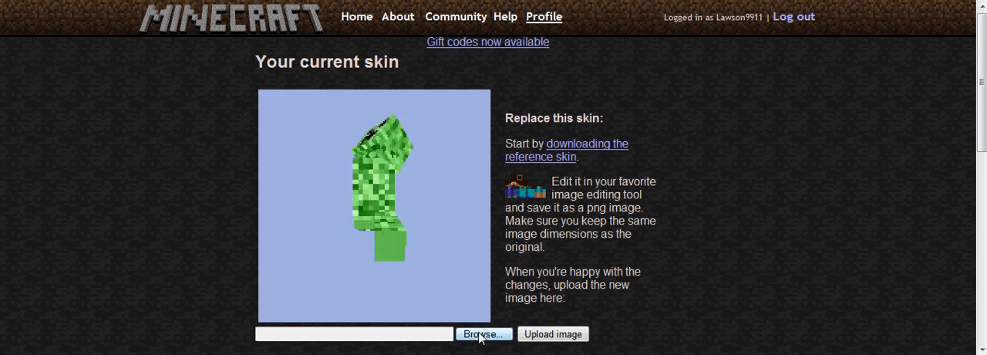
left_click(483, 334)
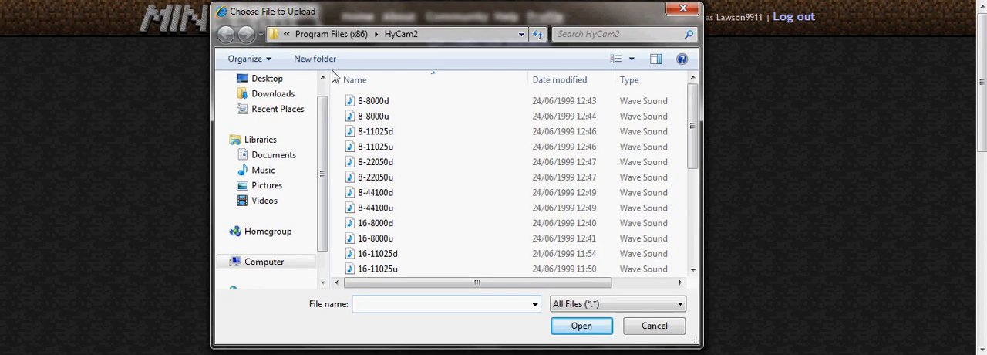
Choose creeper.png from the Downloads folder as the upload file.
left_click(272, 93)
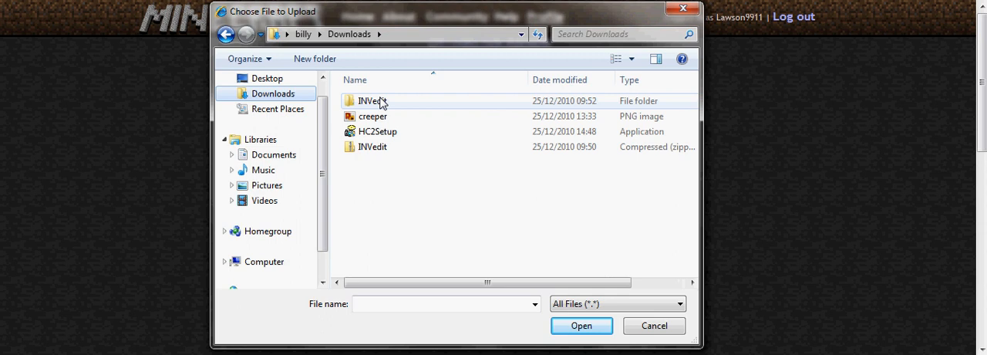
mouse_move(377, 131)
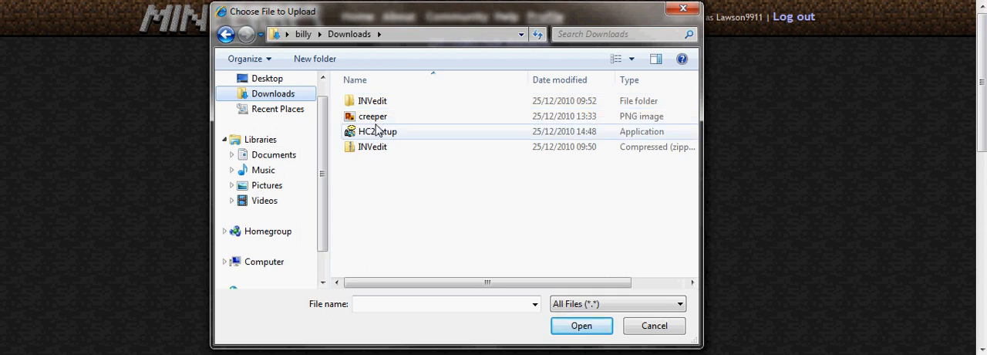
mouse_move(378, 116)
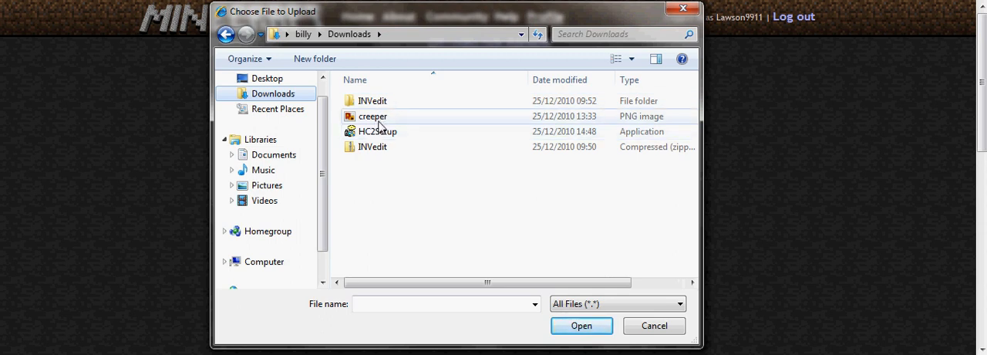
mouse_move(380, 170)
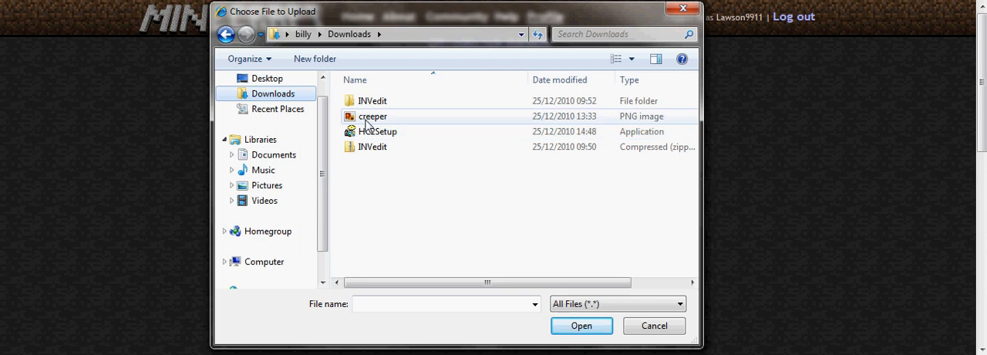
left_click(372, 116)
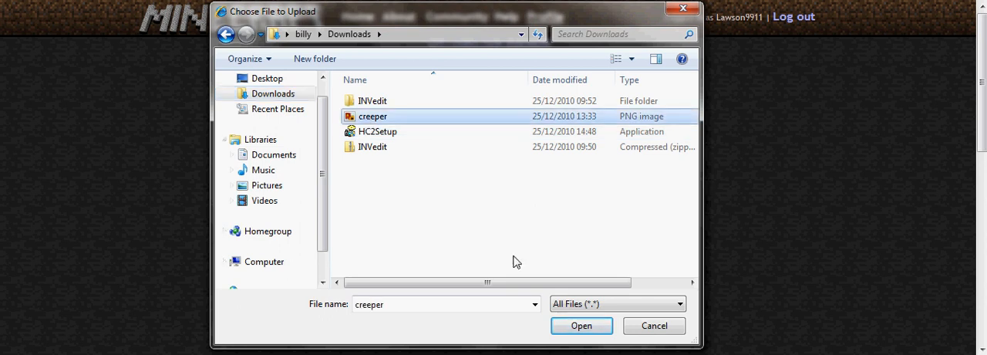
left_click(581, 325)
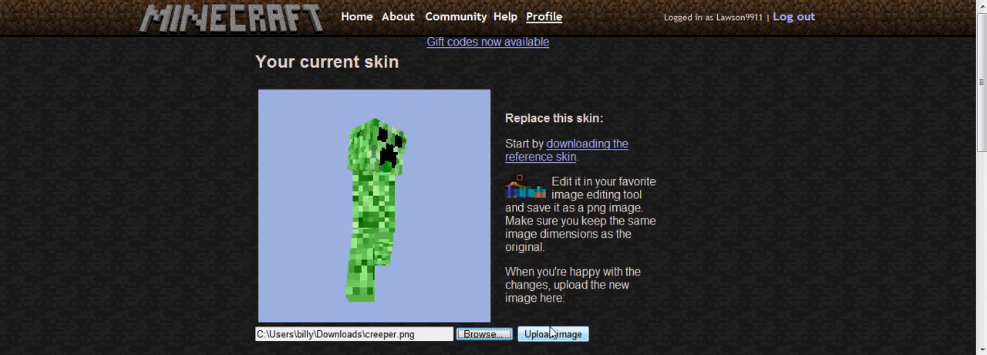
Upload creeper.png as the player's current skin.
left_click(552, 334)
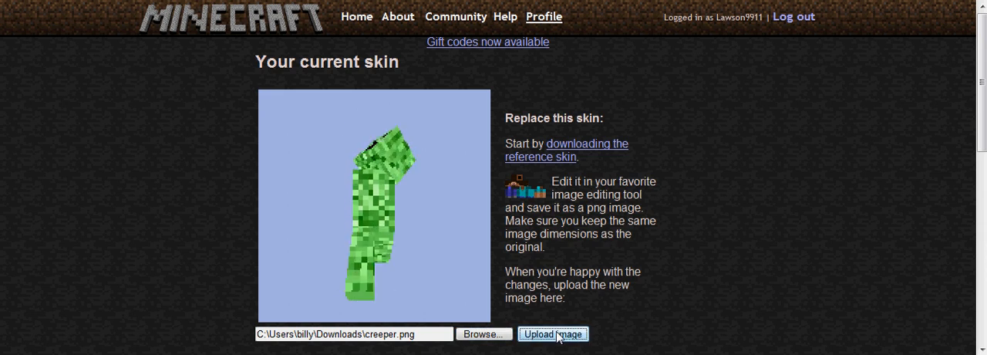
left_click(552, 333)
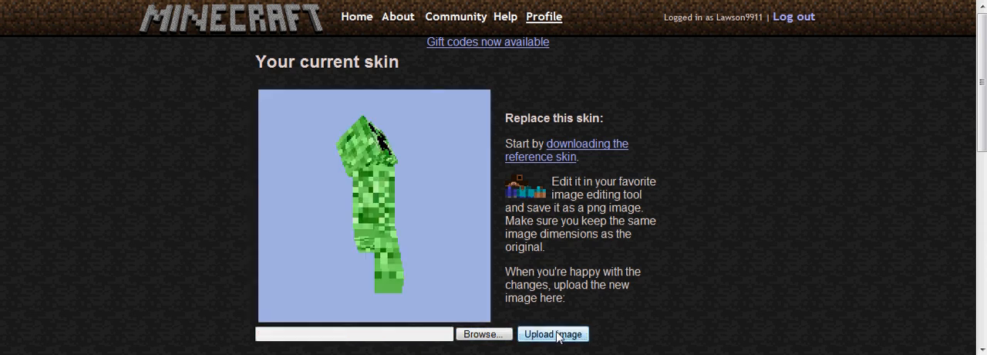